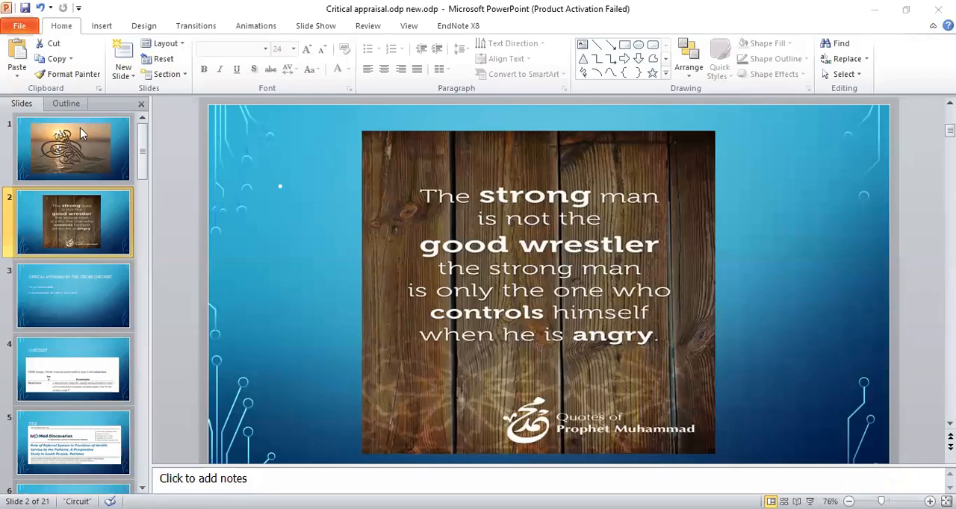
Browse from the opening calligraphy slide to slide 4, the STROBE cross-sectional checklist
click(72, 148)
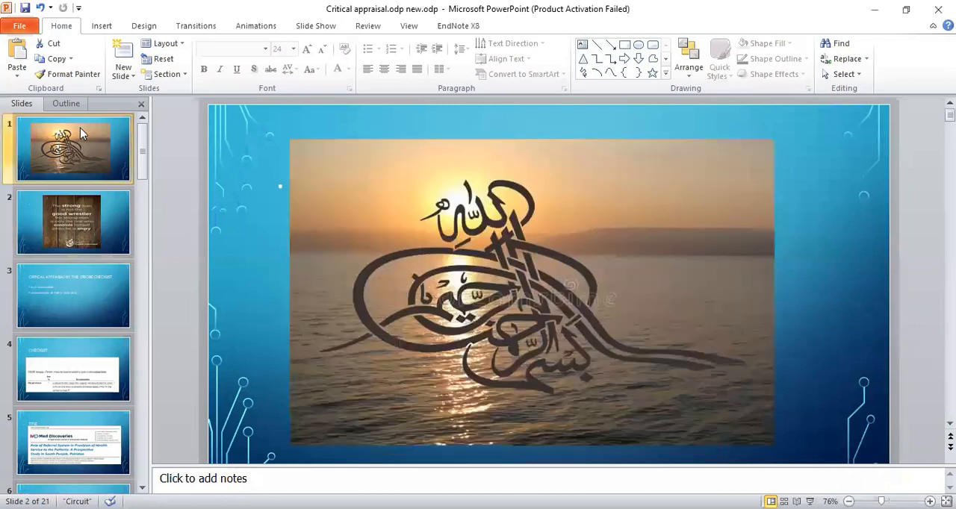
click(72, 147)
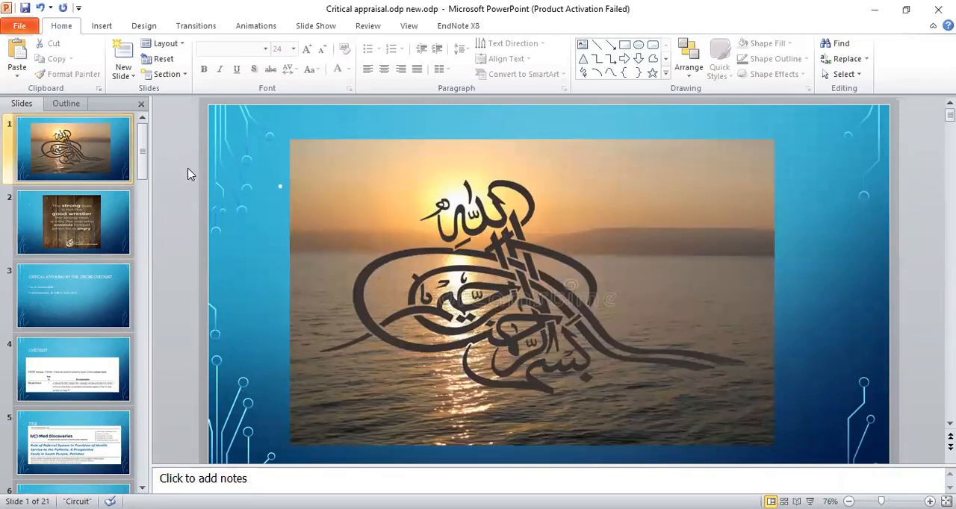
click(71, 221)
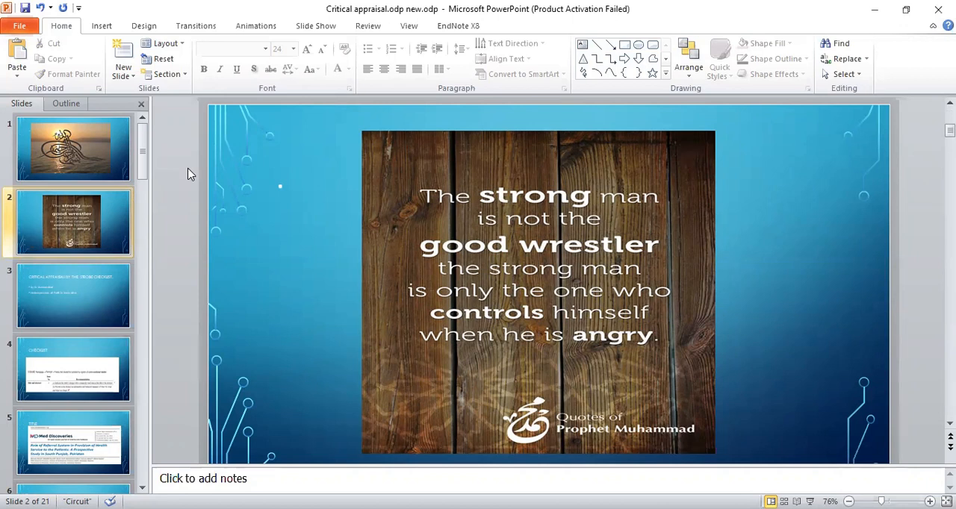
click(72, 296)
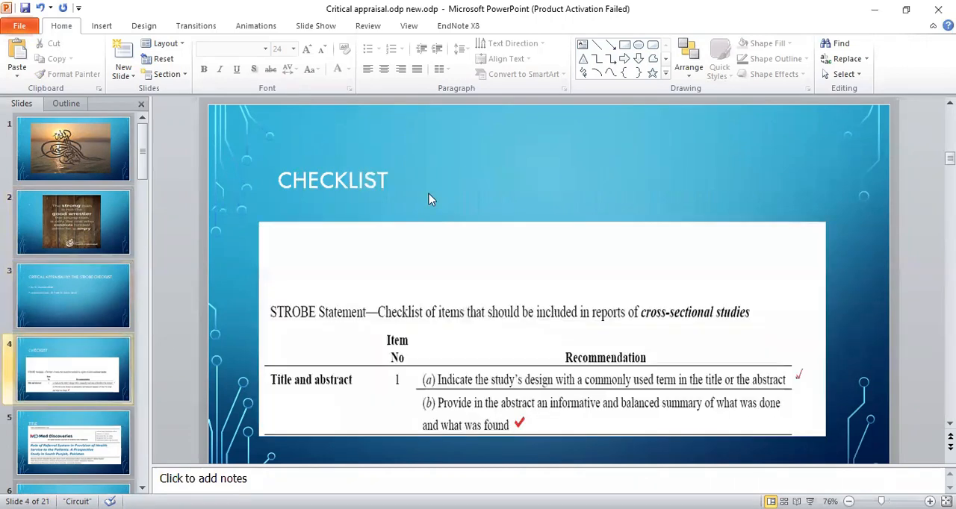
mouse_move(416, 381)
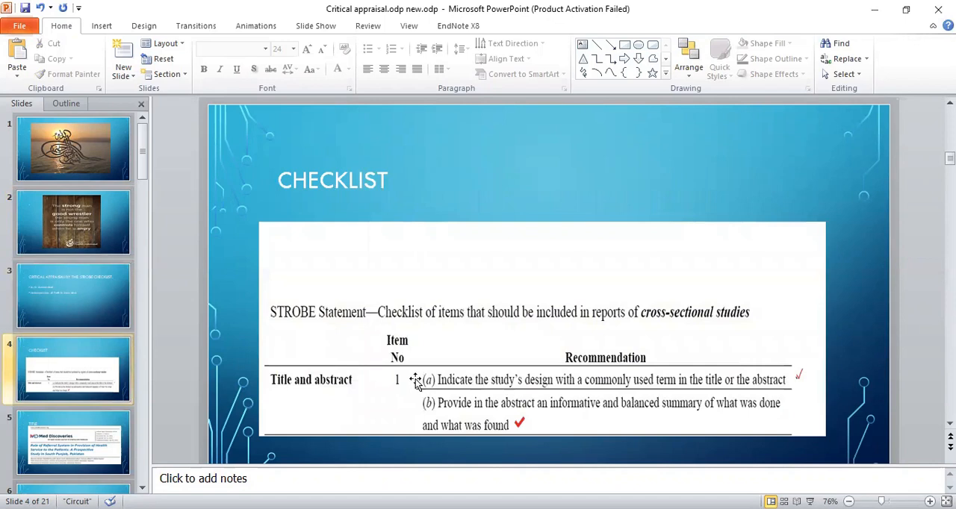
mouse_move(401, 248)
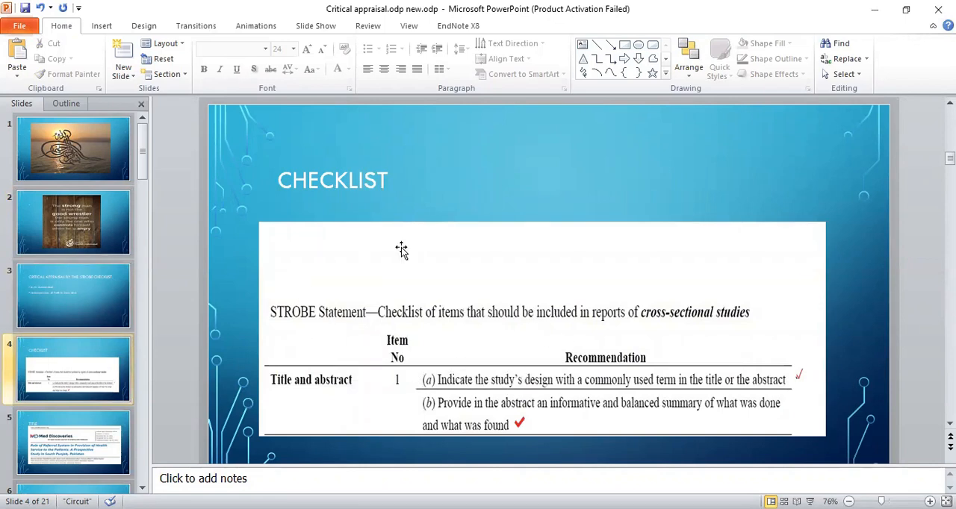
mouse_move(415, 192)
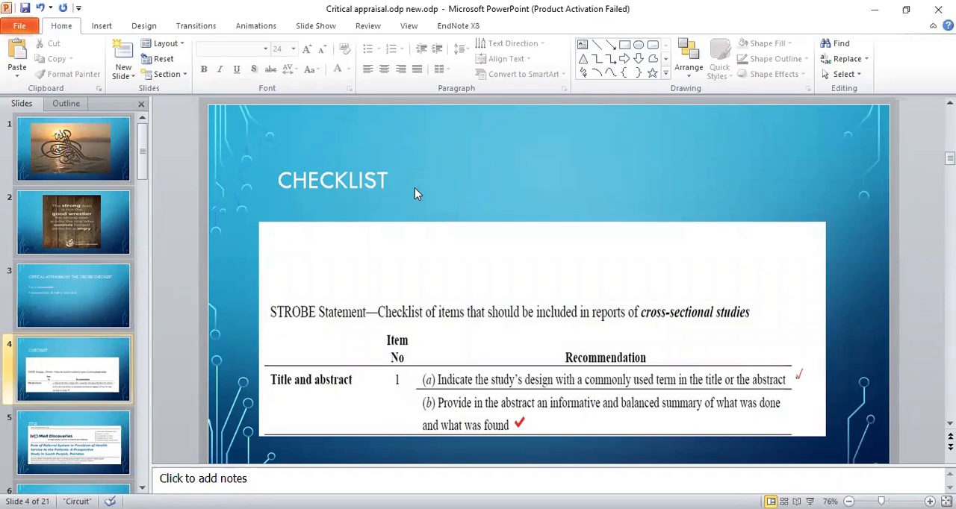
Show slide 5, the Med Discoveries article title page on South Punjab referral systems
click(72, 442)
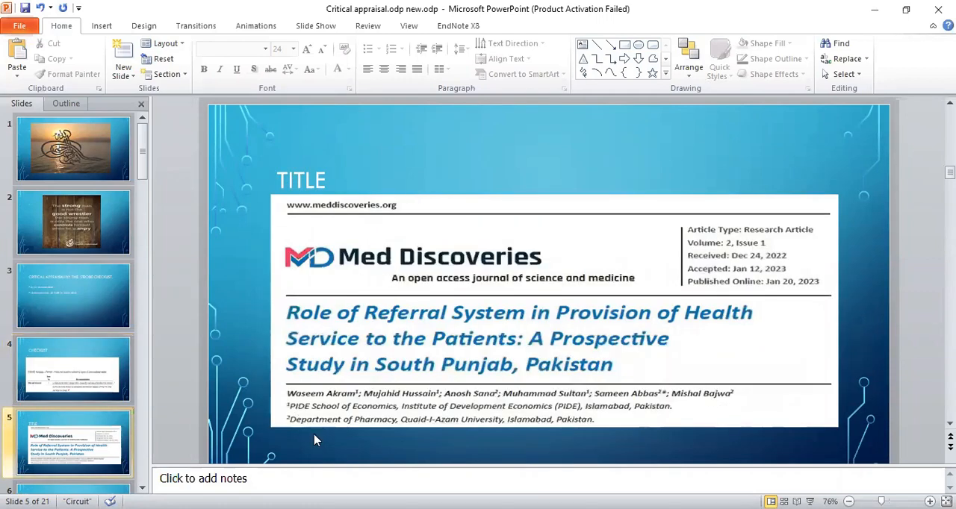
mouse_move(178, 318)
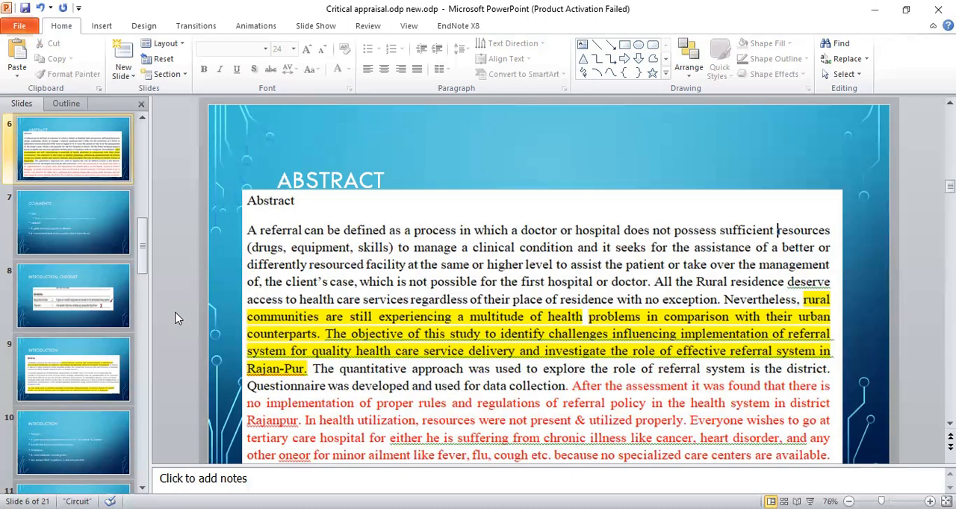
Show slide 7, the comments assessing the title and abstract against the checklist
click(73, 221)
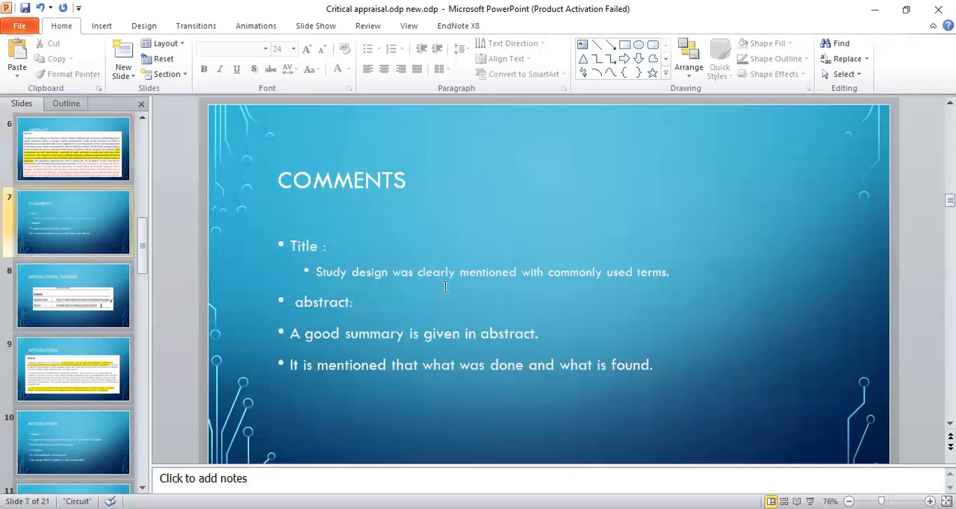
mouse_move(449, 302)
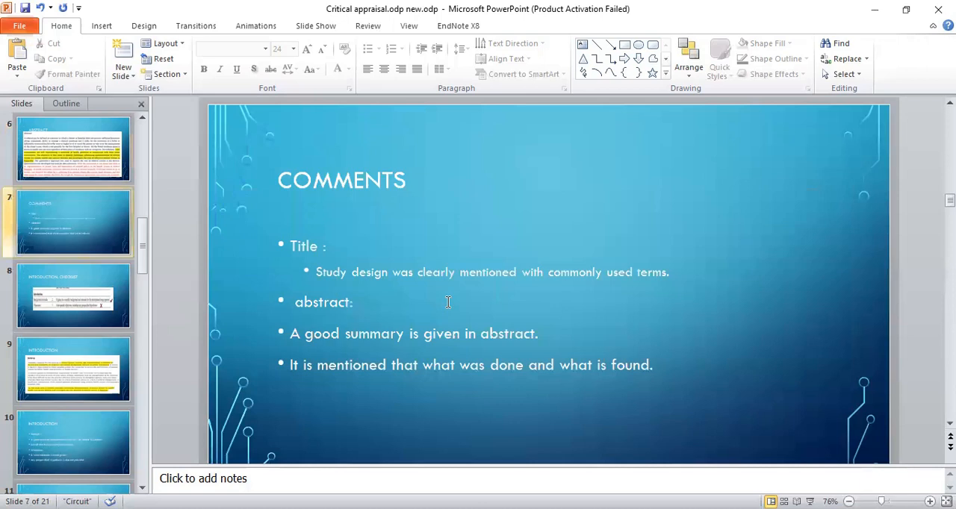
mouse_move(323, 374)
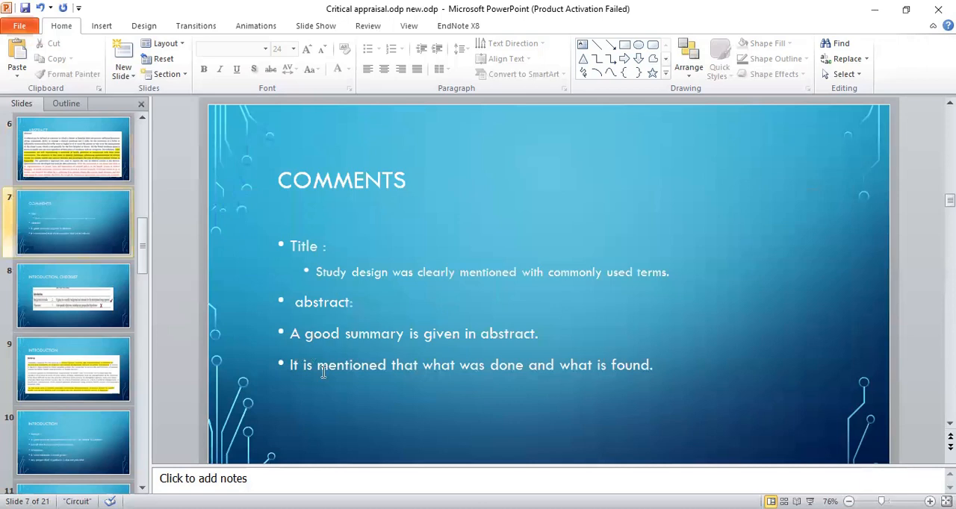
mouse_move(209, 413)
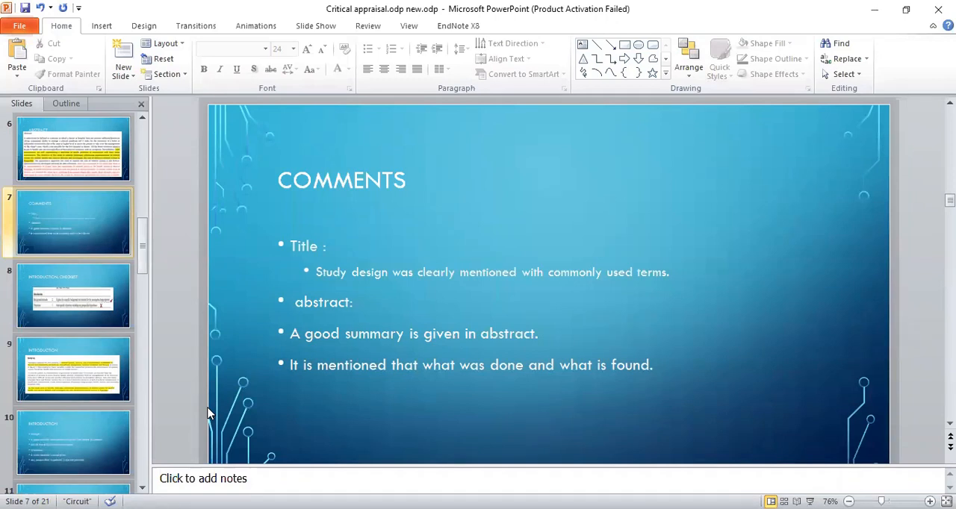
Show slide 11, the methodology checklist on study design, setting, participants and statistics
click(71, 295)
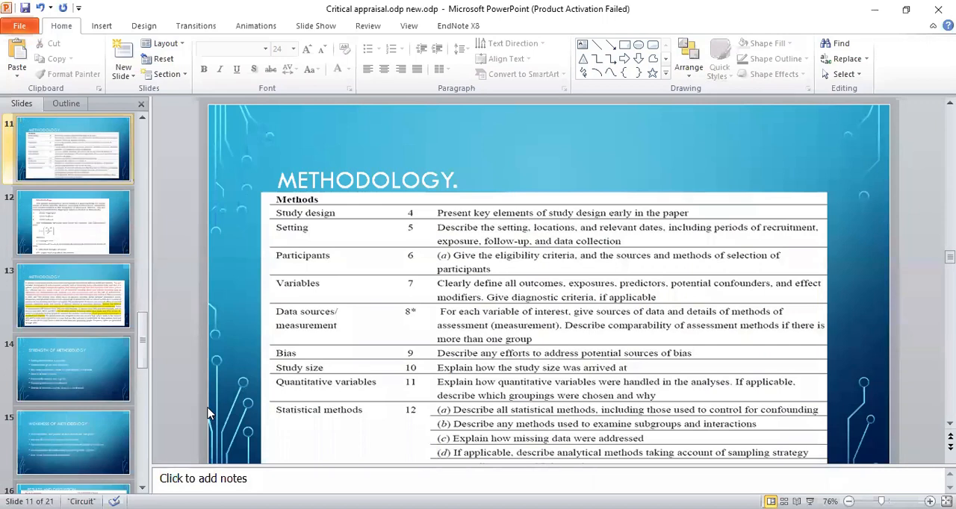
click(73, 221)
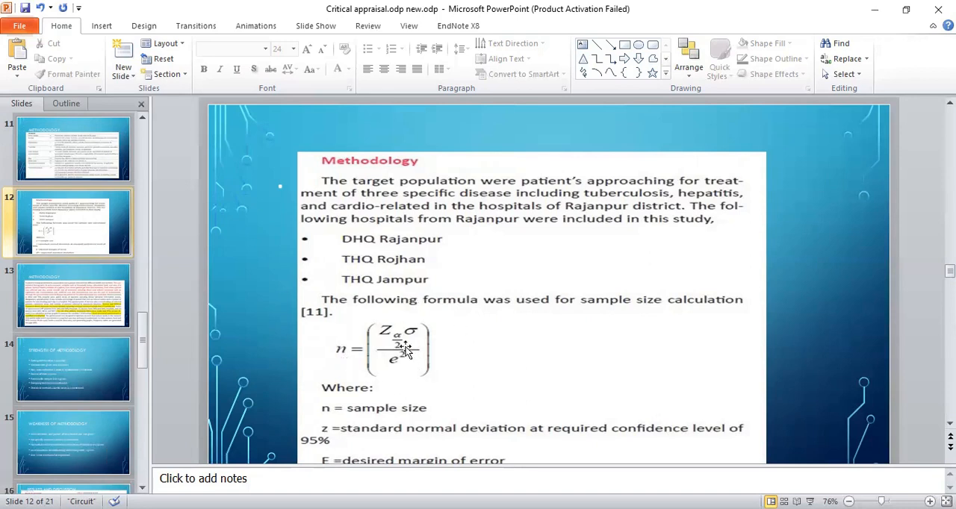
mouse_move(838, 339)
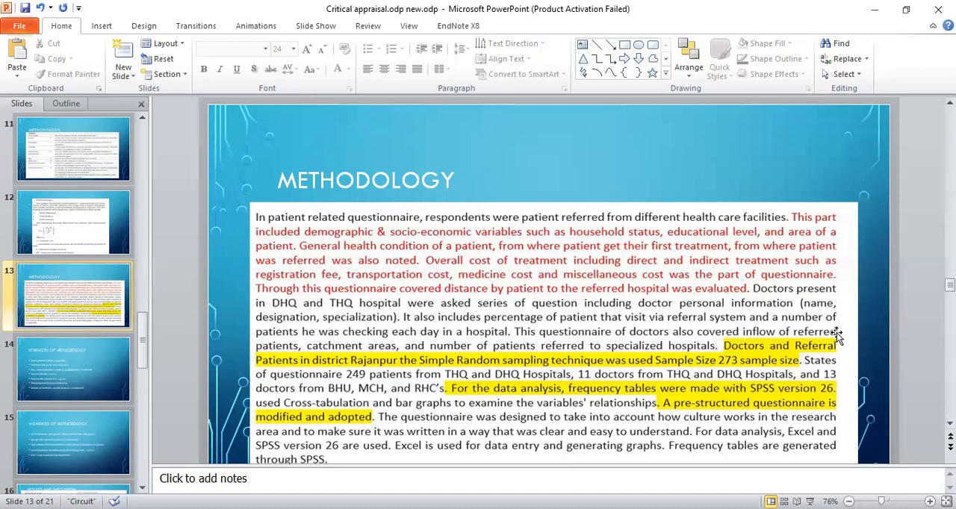
click(73, 369)
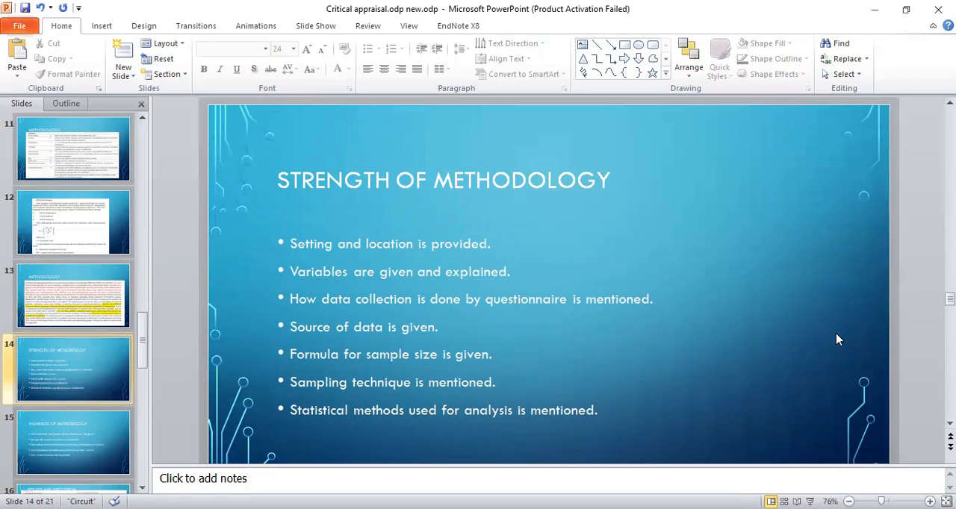
Show slide 16, the Results and Discussion excerpt with prevalence, age and specialist charts
click(73, 443)
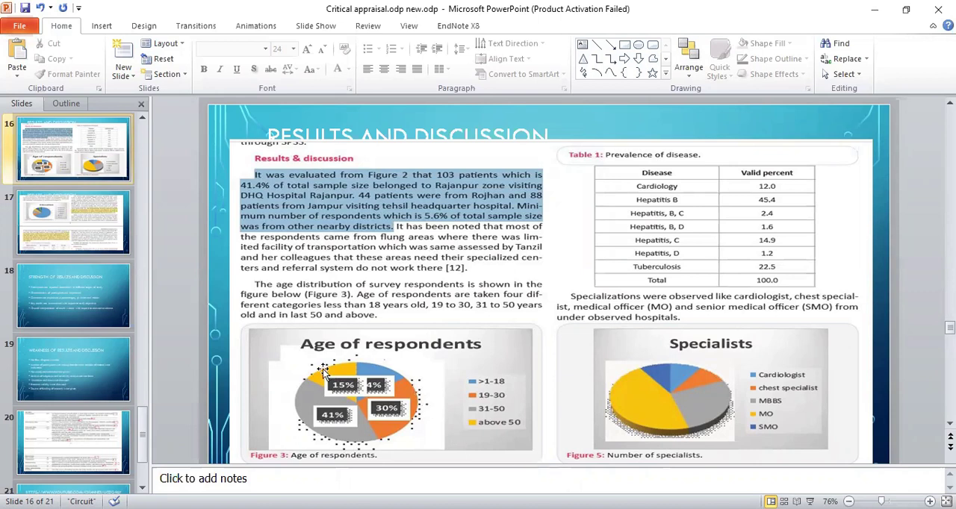
mouse_move(732, 388)
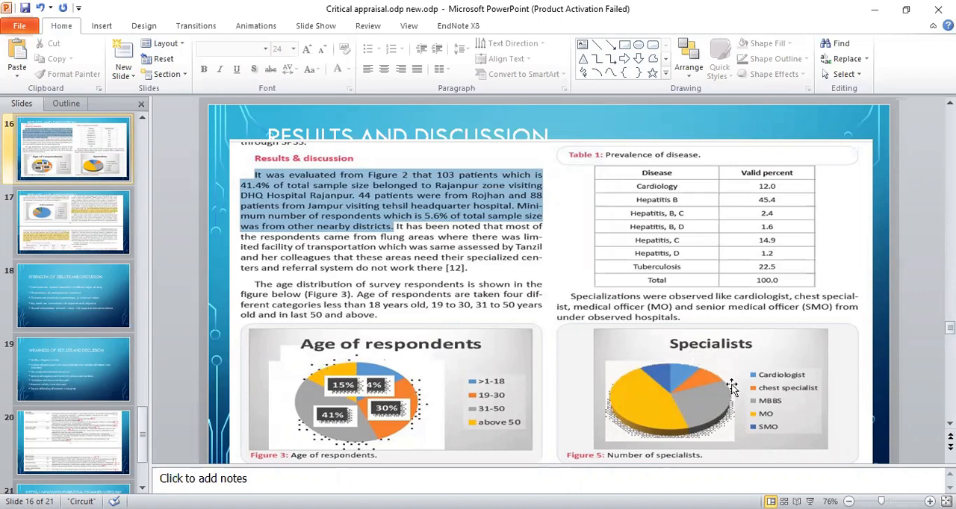
mouse_move(783, 380)
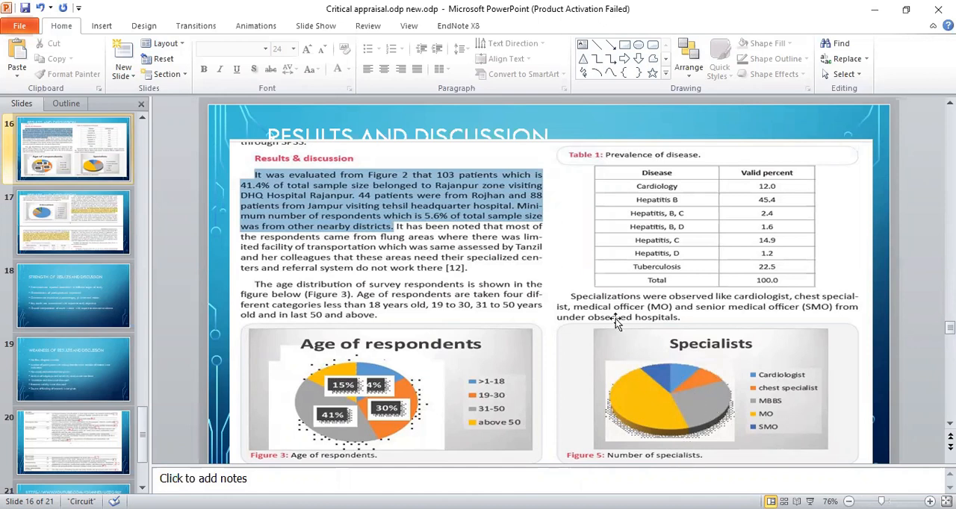
mouse_move(677, 257)
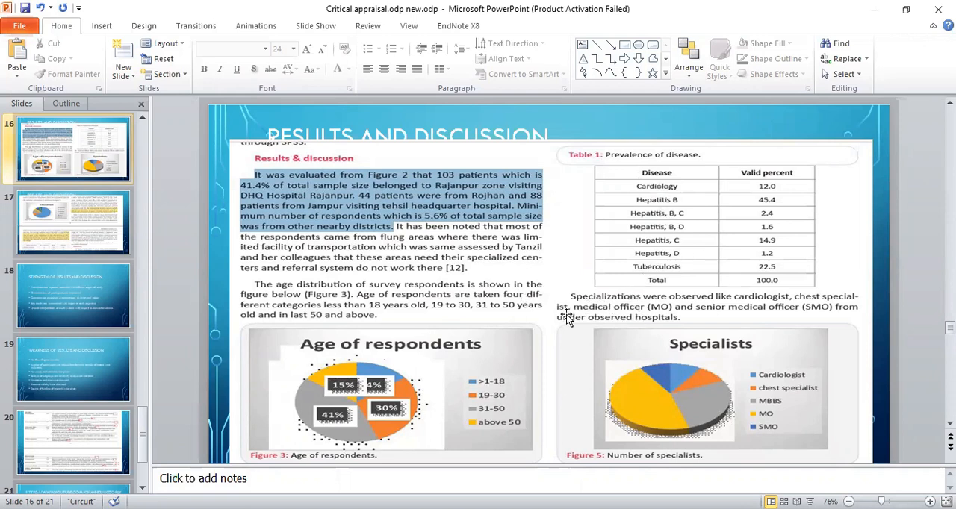
mouse_move(181, 311)
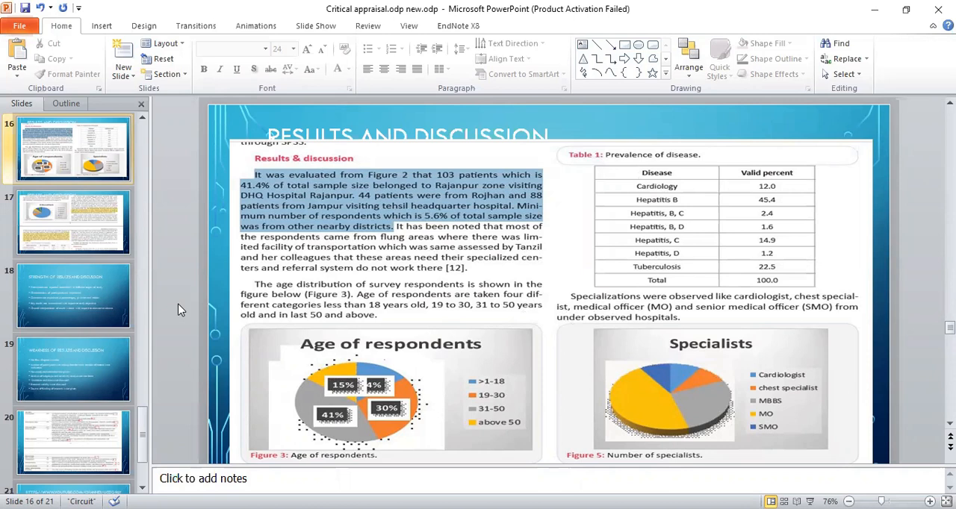
Show slide 17, the Results and Discussion page with education levels and patient visits
click(73, 221)
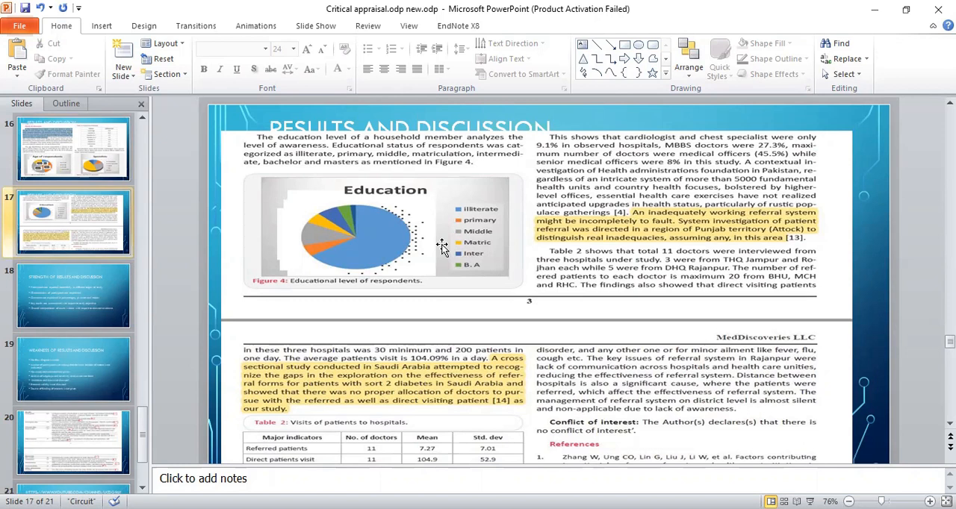
mouse_move(467, 212)
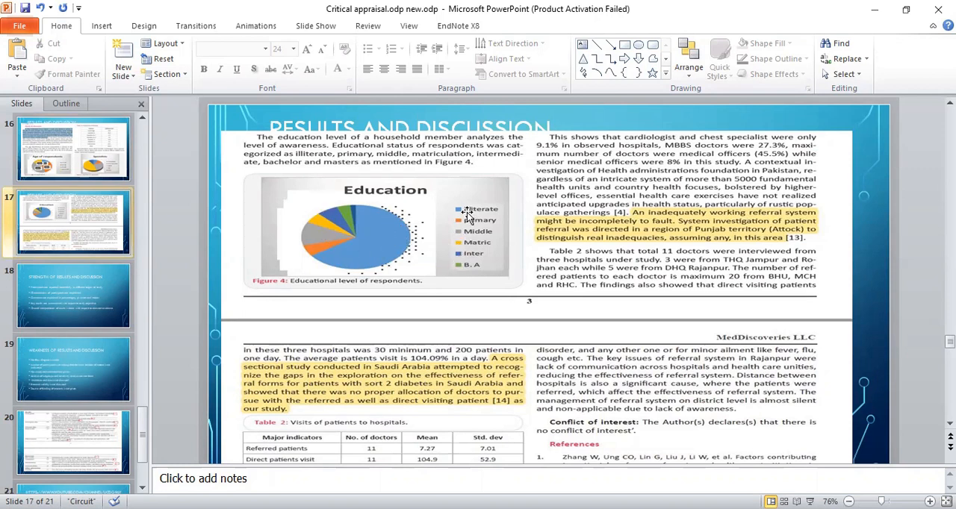
mouse_move(431, 270)
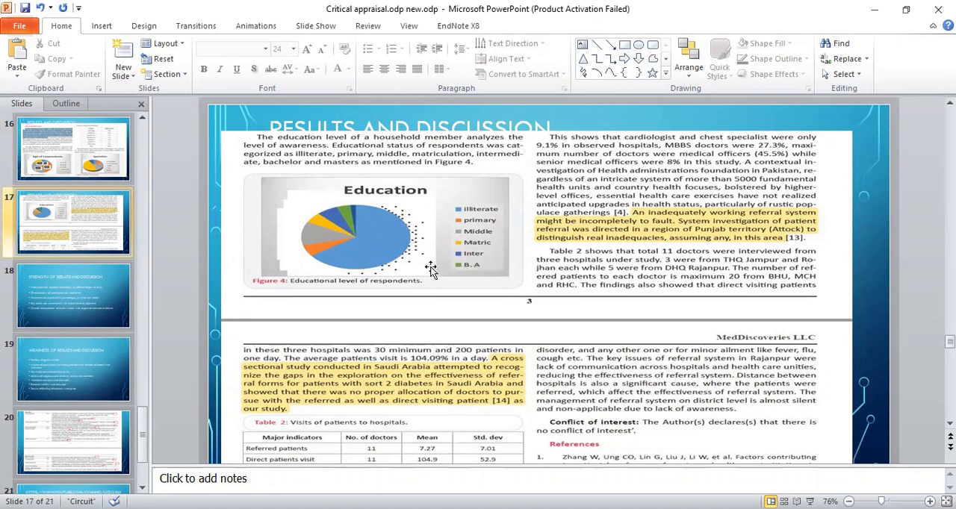
mouse_move(519, 284)
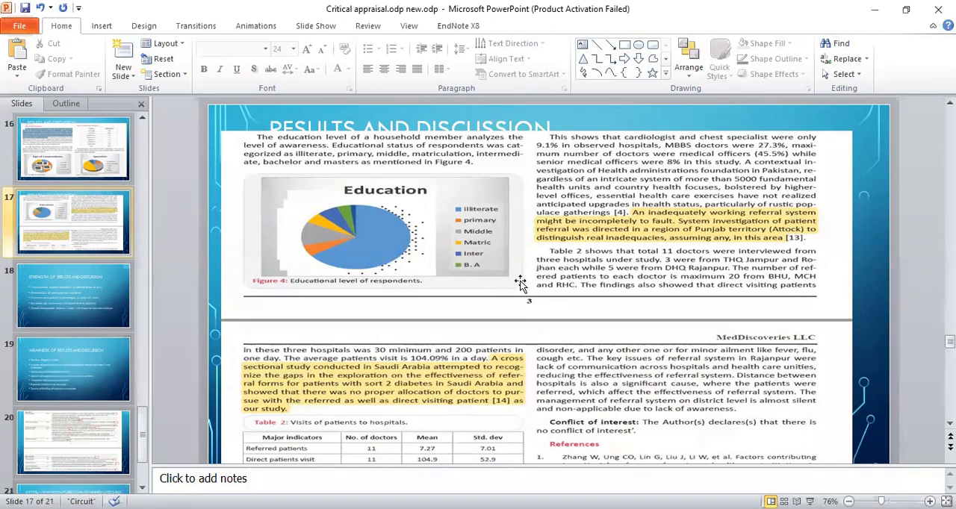
mouse_move(667, 218)
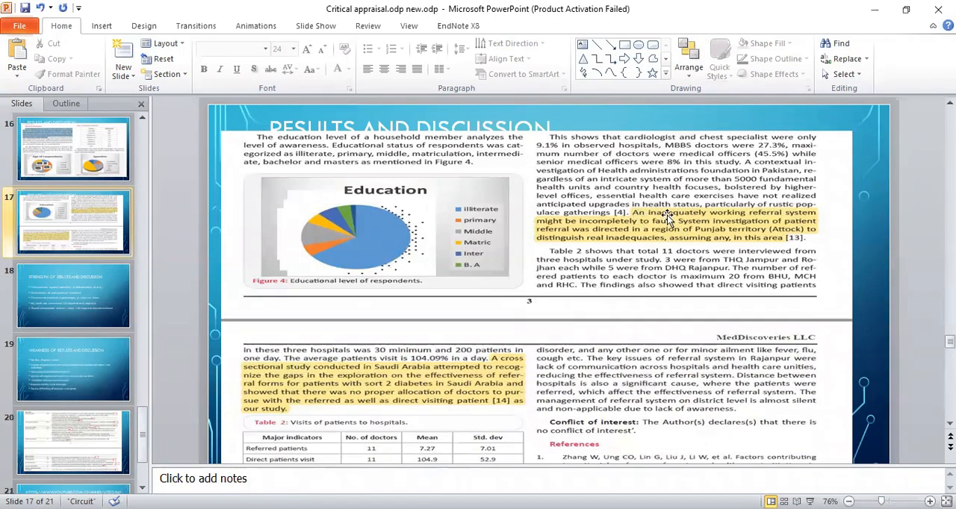
mouse_move(561, 237)
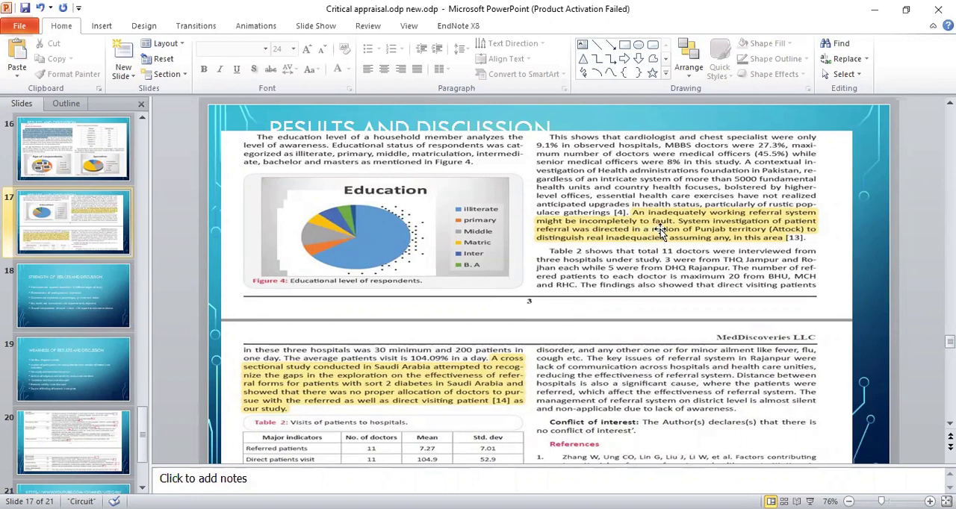
mouse_move(786, 233)
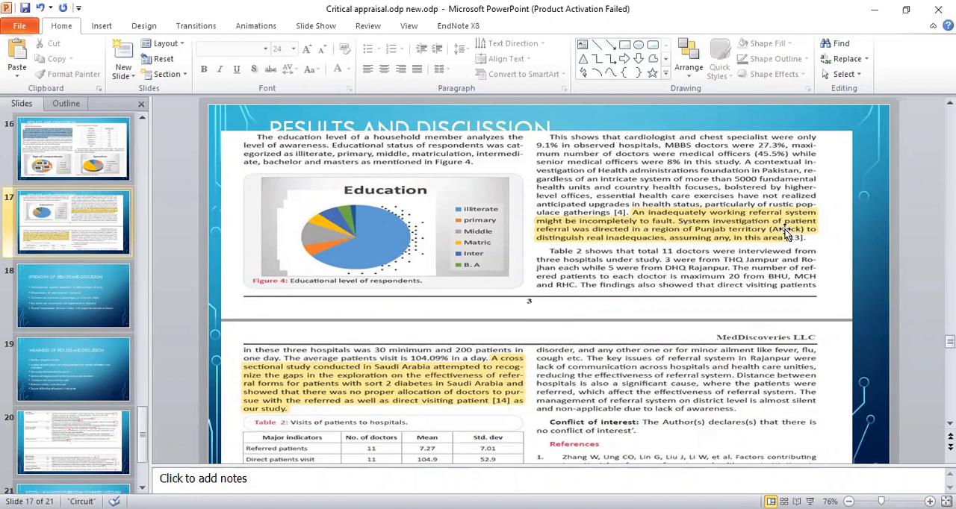
mouse_move(627, 239)
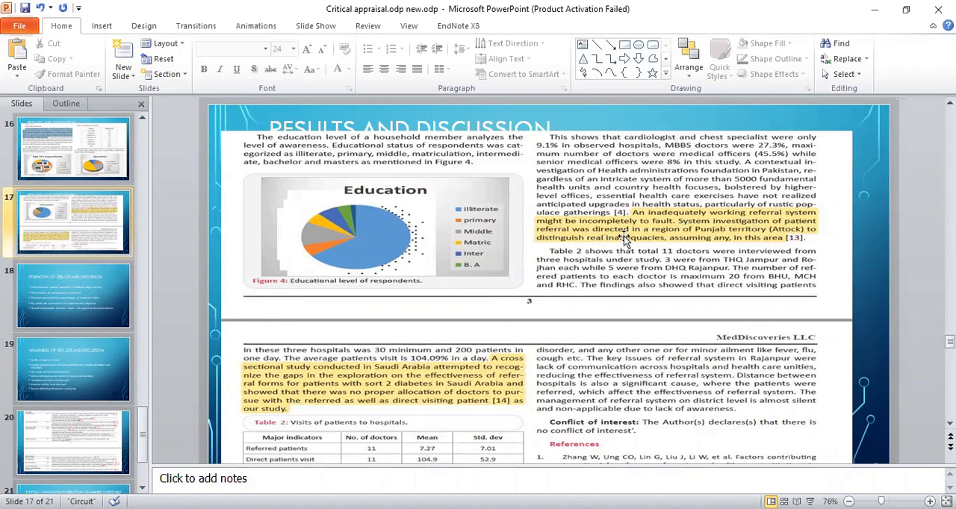
mouse_move(726, 245)
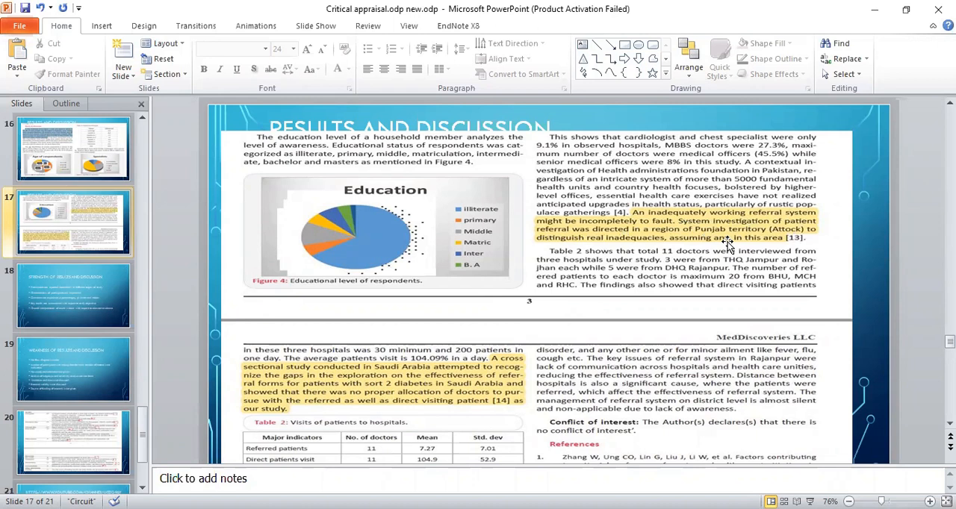
mouse_move(734, 272)
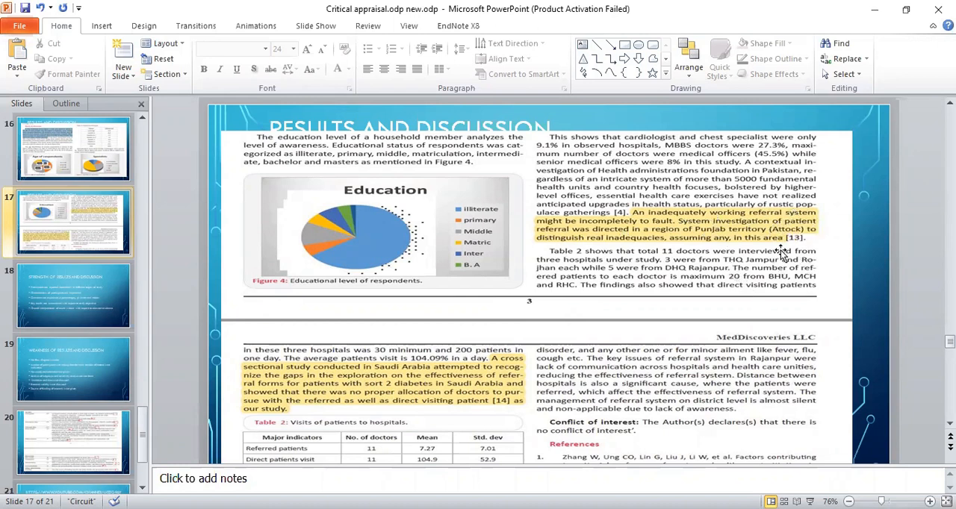
mouse_move(523, 381)
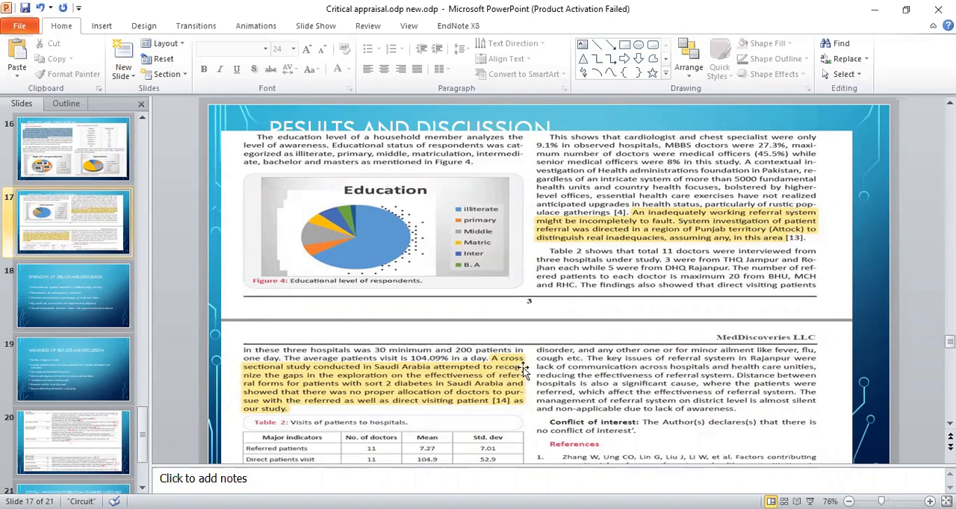
mouse_move(530, 388)
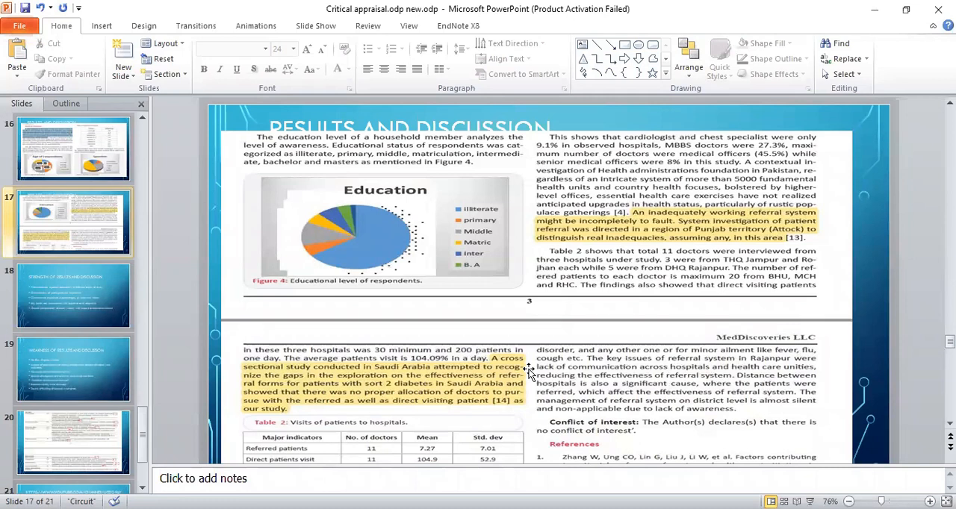
mouse_move(260, 410)
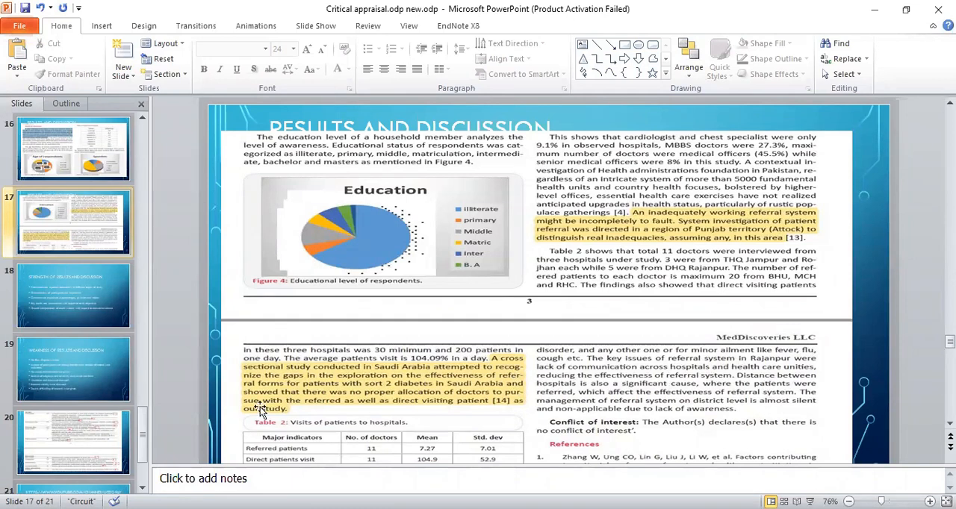
Show slide 18, the Strength of Results and Discussion list
click(73, 296)
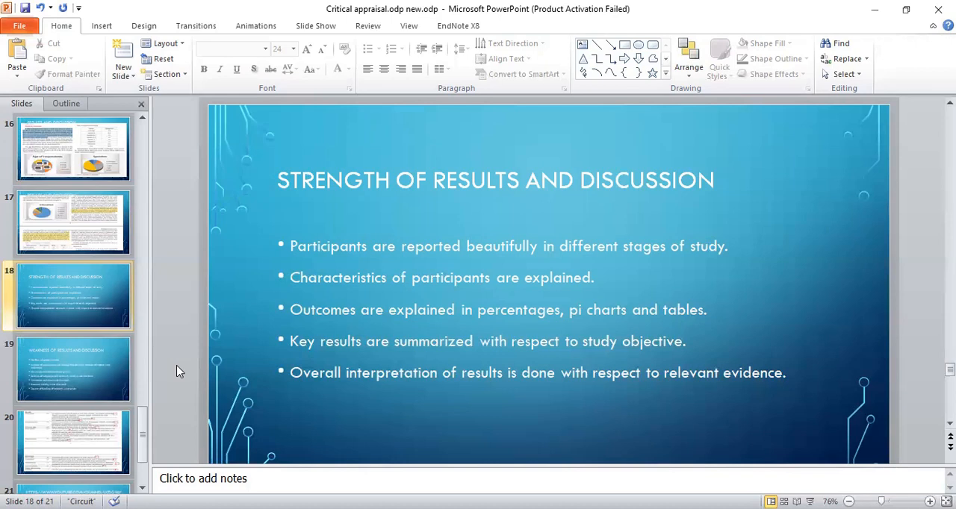
Show slide 20, the STROBE results and discussion checklist with met and unmet items
click(73, 369)
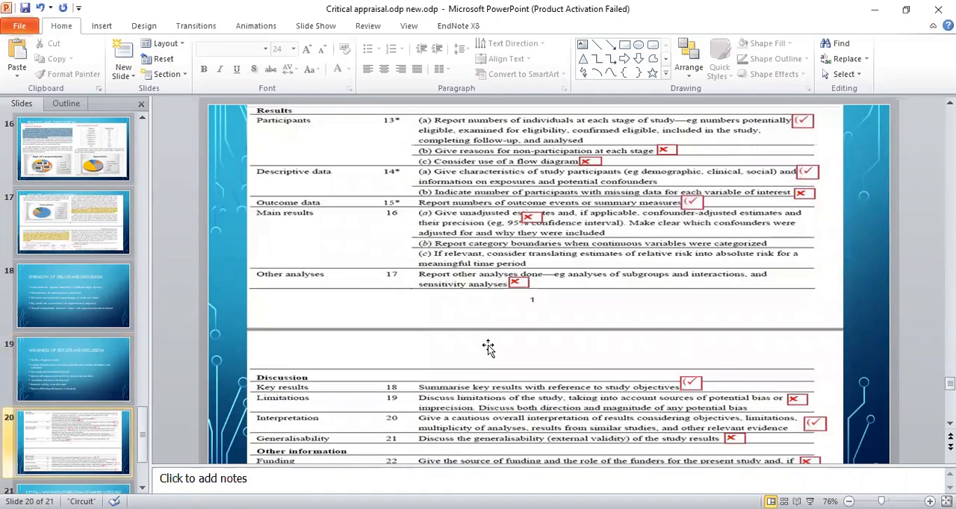
mouse_move(708, 178)
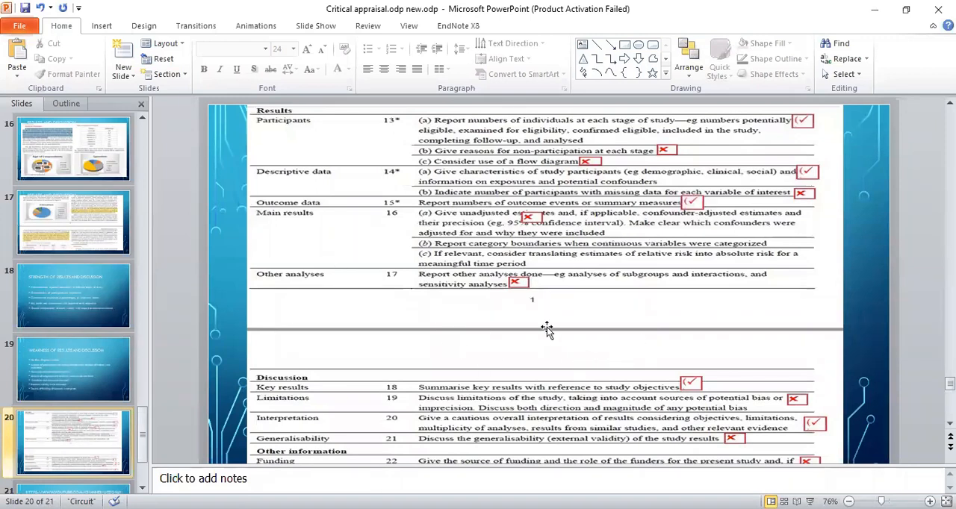
mouse_move(185, 345)
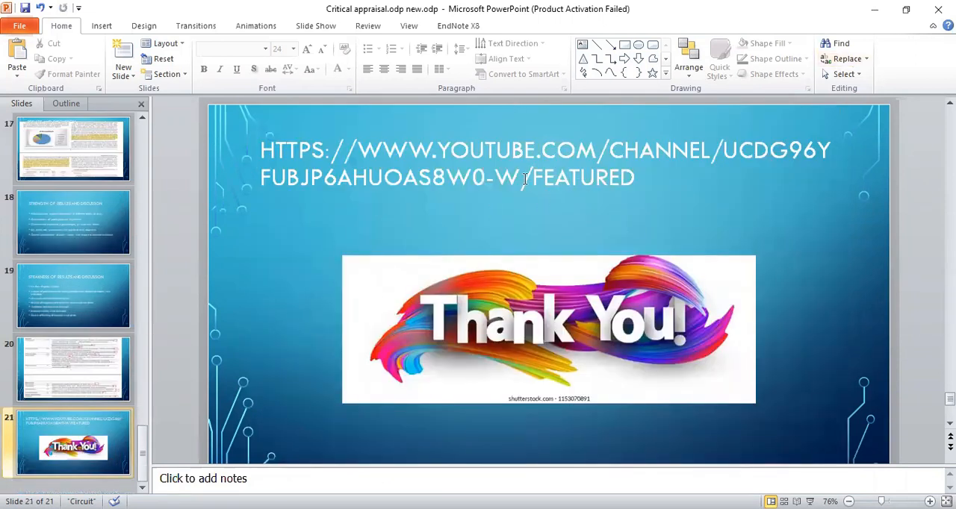
mouse_move(72, 445)
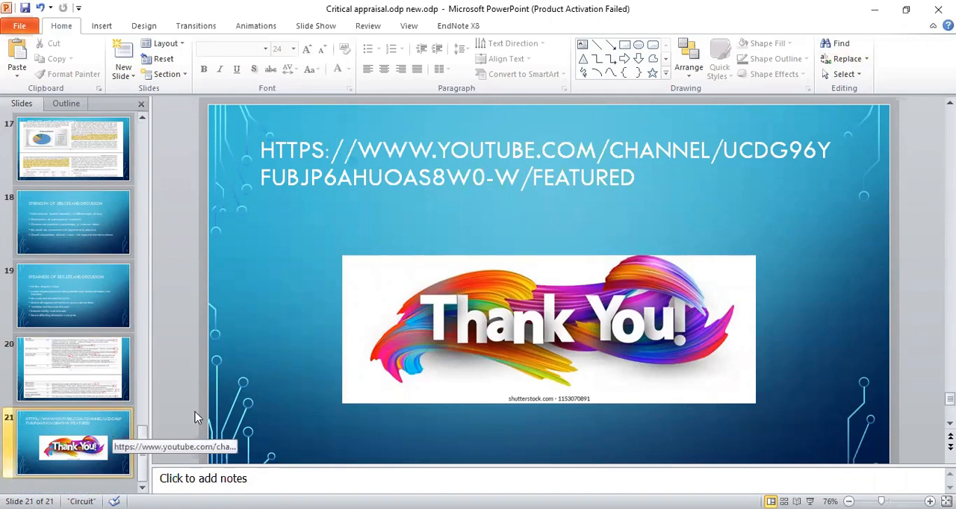
mouse_move(173, 141)
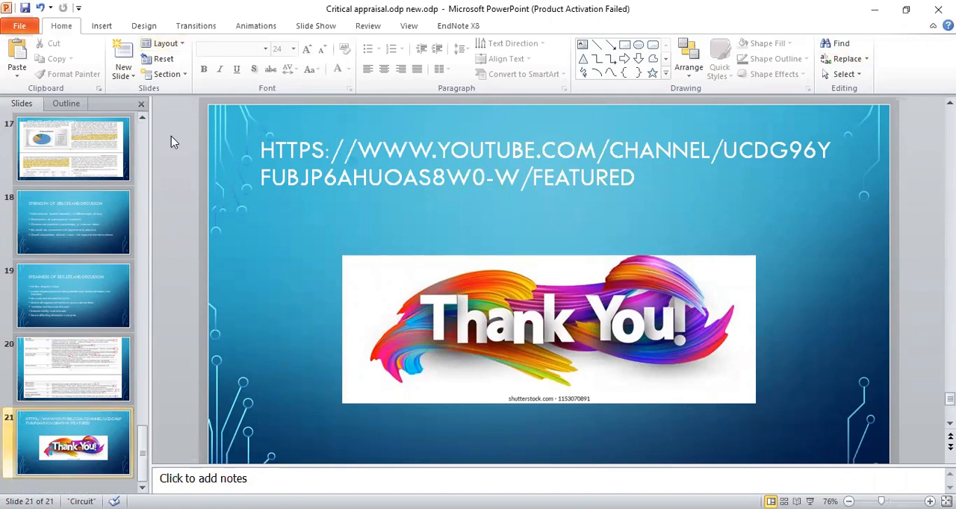